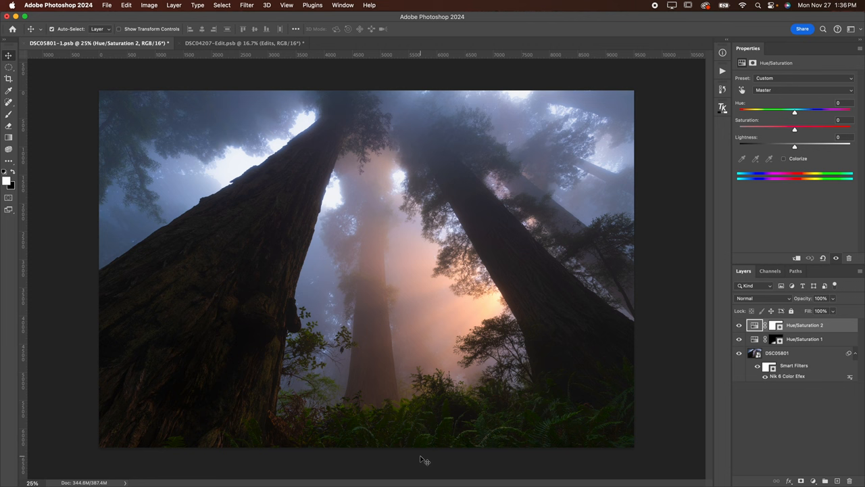
pyautogui.moveTo(667, 319)
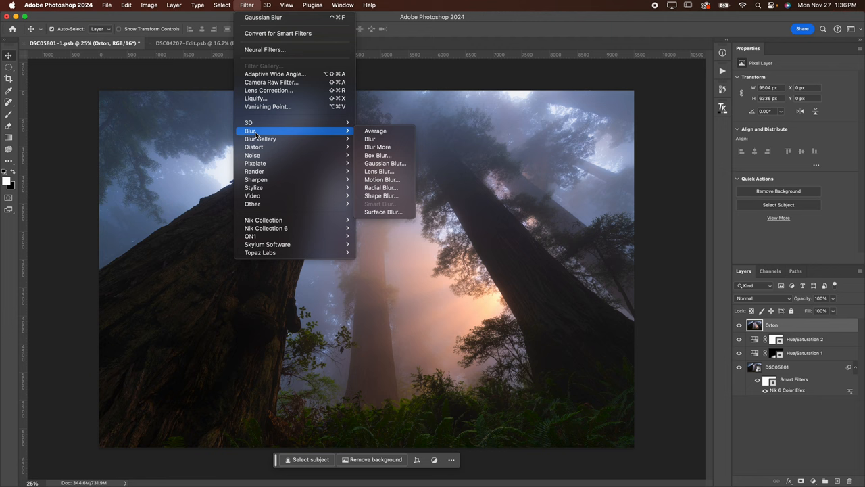
# Apply a Gaussian Blur of 60-pixel radius to the Orton layer
pyautogui.click(385, 162)
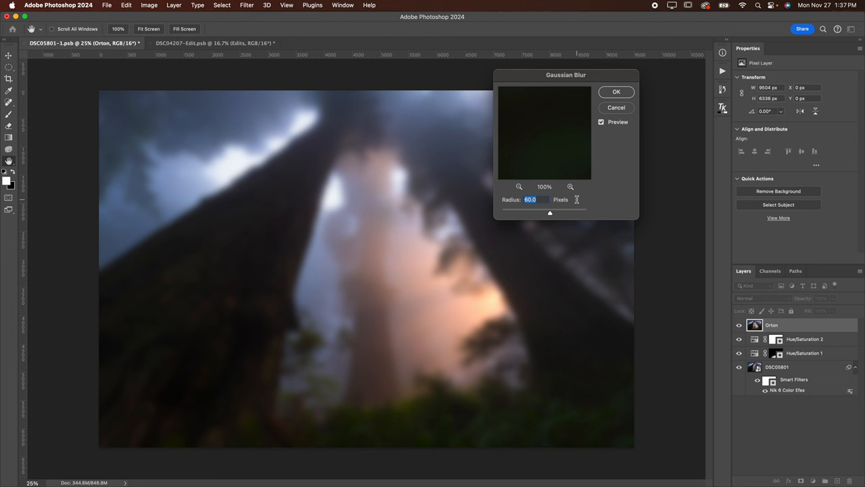
pyautogui.click(615, 92)
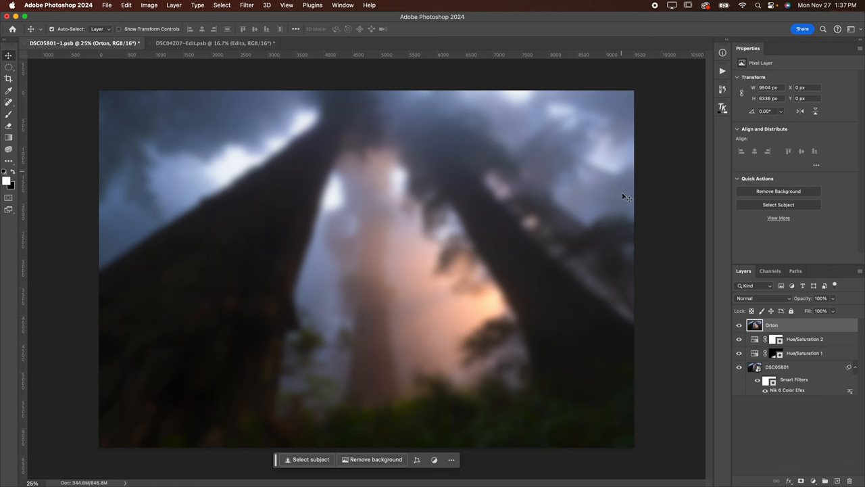
# Blend the Orton layer with Soft Light, then toggle its visibility to compare the glow
pyautogui.click(762, 299)
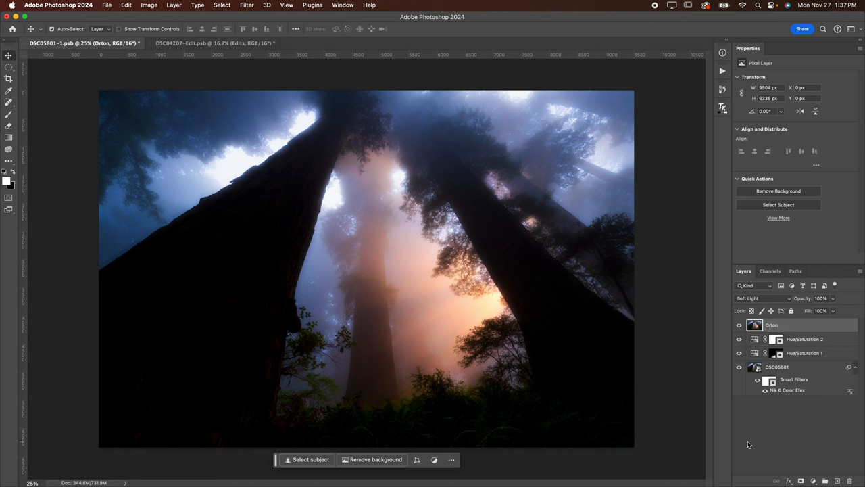
pyautogui.click(737, 324)
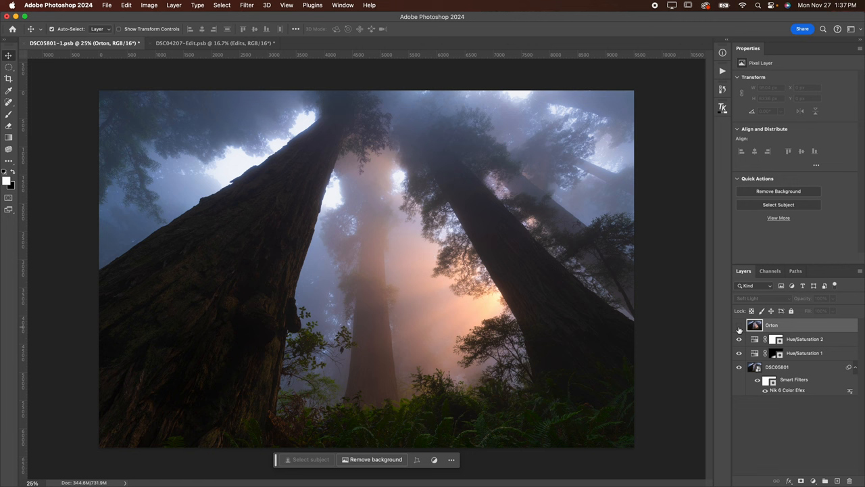
pyautogui.click(738, 325)
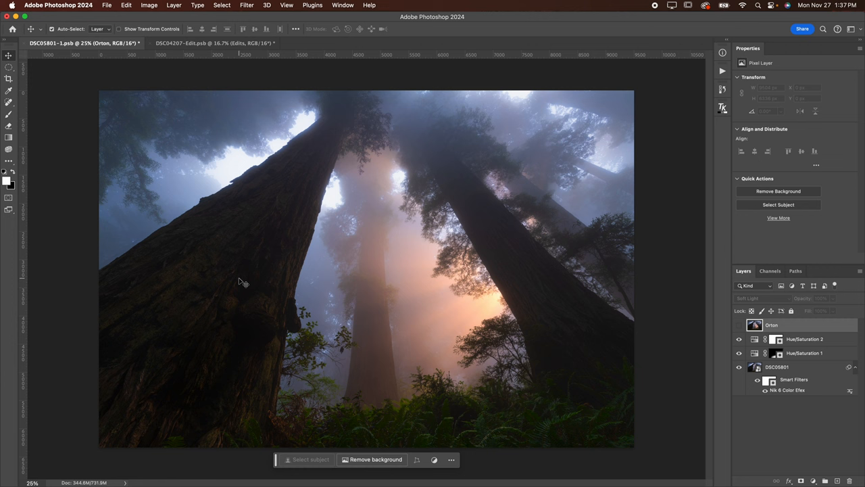
pyautogui.moveTo(560, 351)
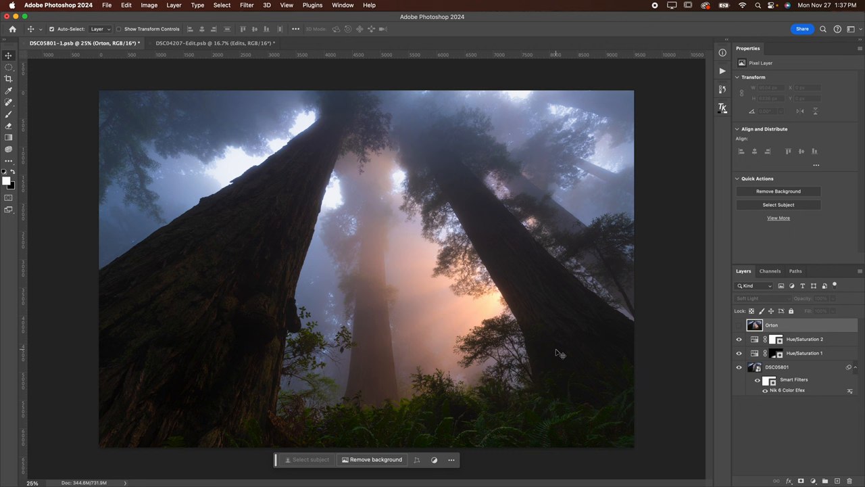
pyautogui.click(722, 107)
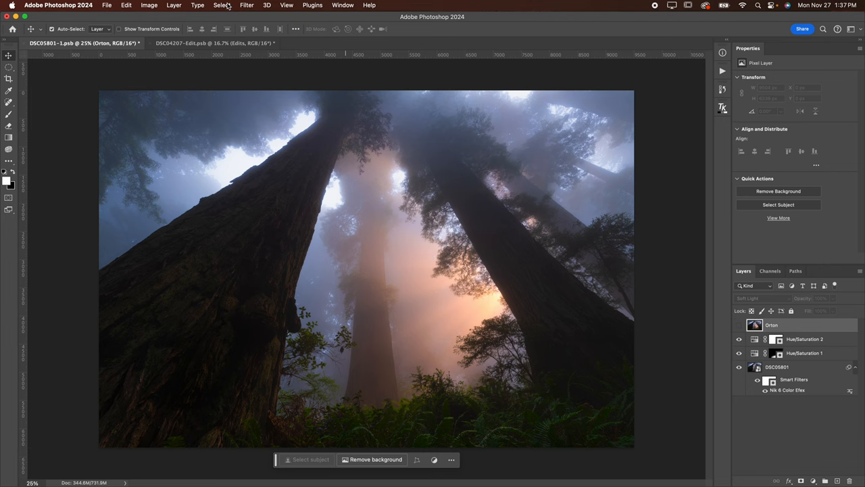
# Start a Color Range selection targeting Highlights with fuzziness 100 and range 210
pyautogui.click(222, 5)
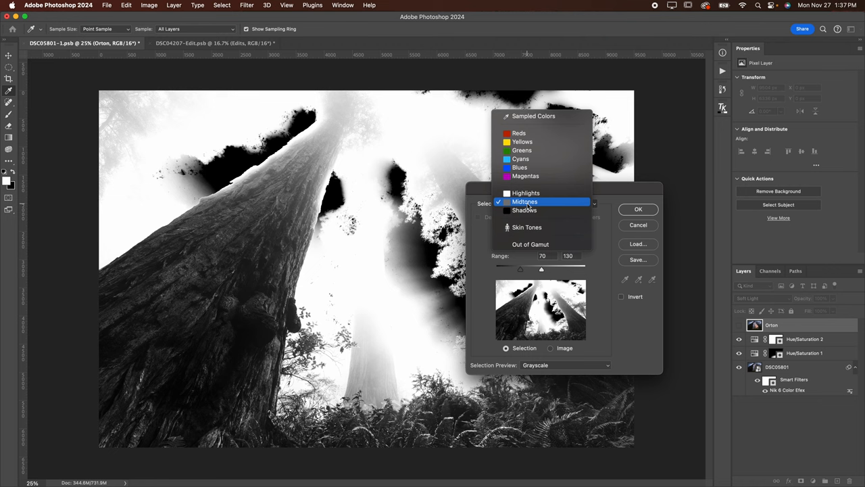
pyautogui.click(526, 192)
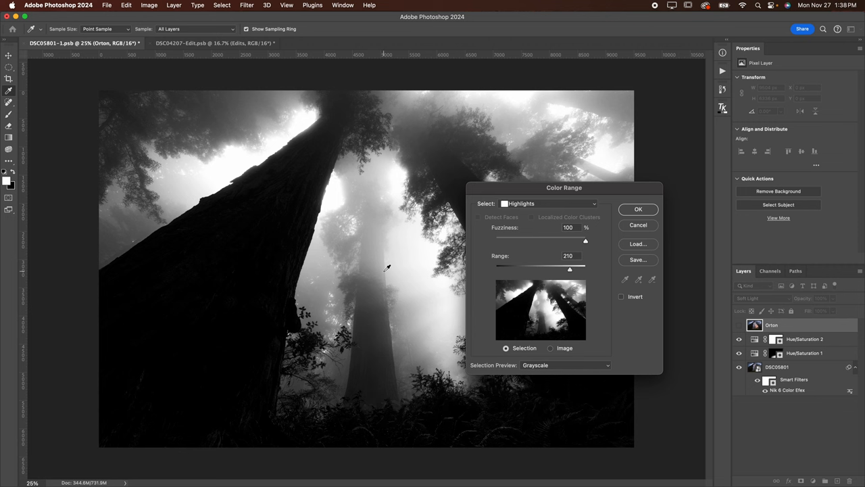
pyautogui.moveTo(408, 226)
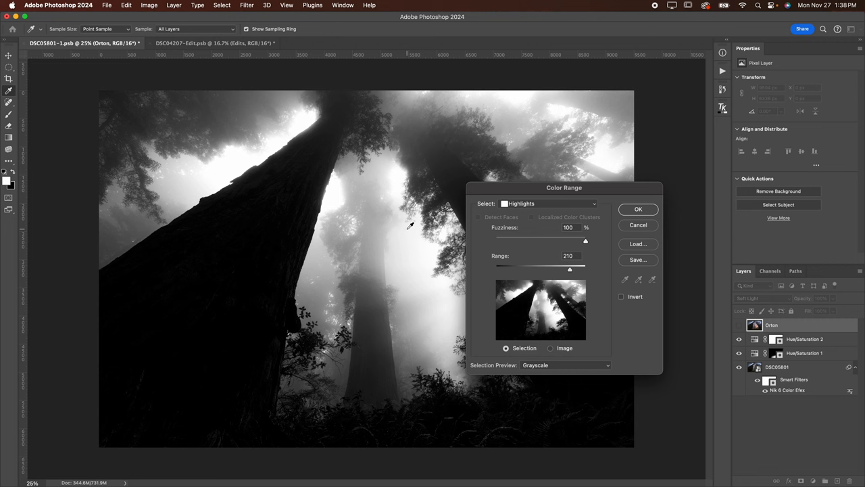
pyautogui.moveTo(446, 311)
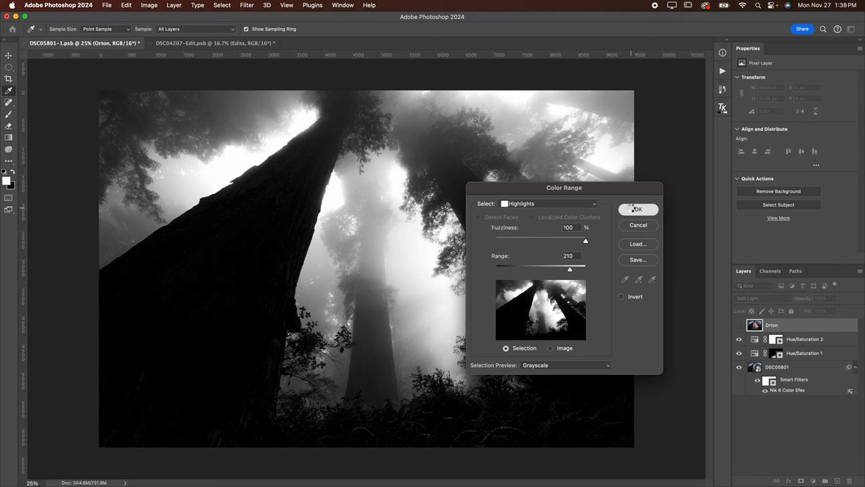
# Mask the Orton layer from the highlights selection and toggle the glow to compare
pyautogui.click(637, 208)
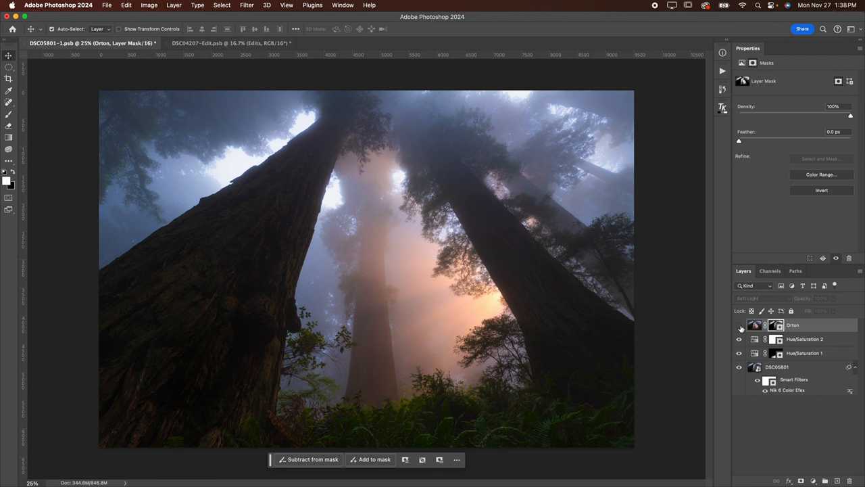
pyautogui.click(738, 324)
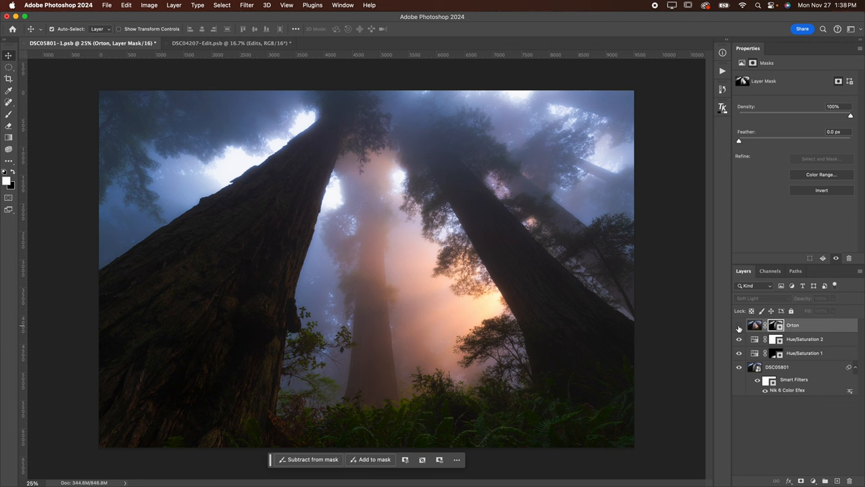
pyautogui.click(738, 328)
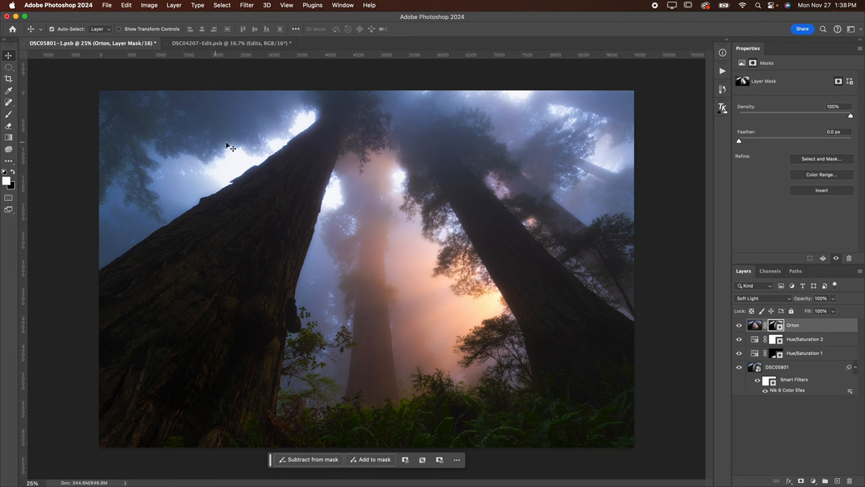
pyautogui.moveTo(814, 473)
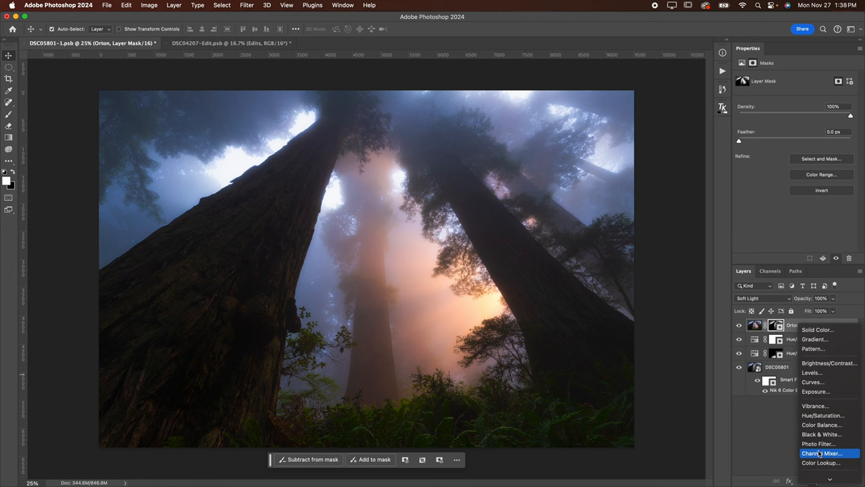
# Add a Color Balance adjustment shifting the midtone colours, then add a Curves layer
pyautogui.click(822, 425)
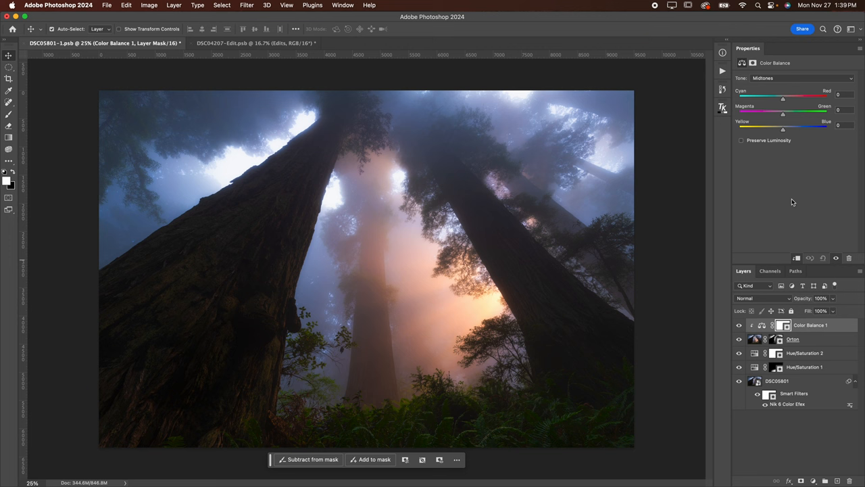
pyautogui.moveTo(783, 127); pyautogui.dragTo(823, 127)
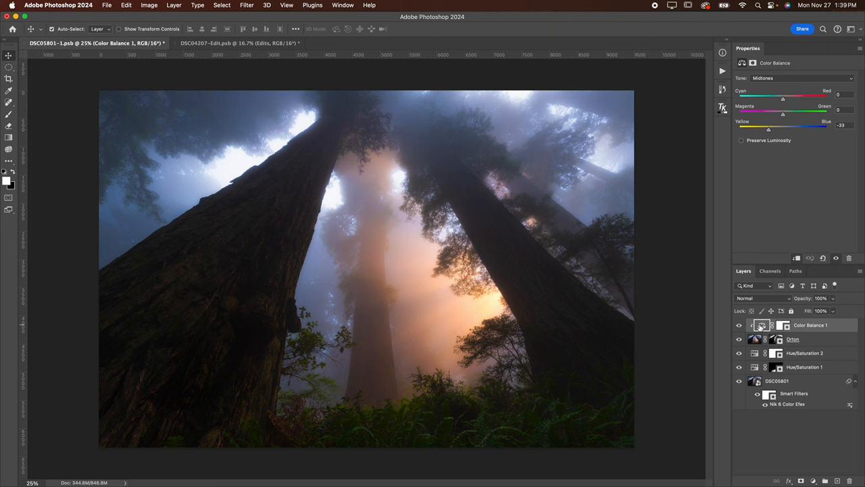
pyautogui.click(813, 479)
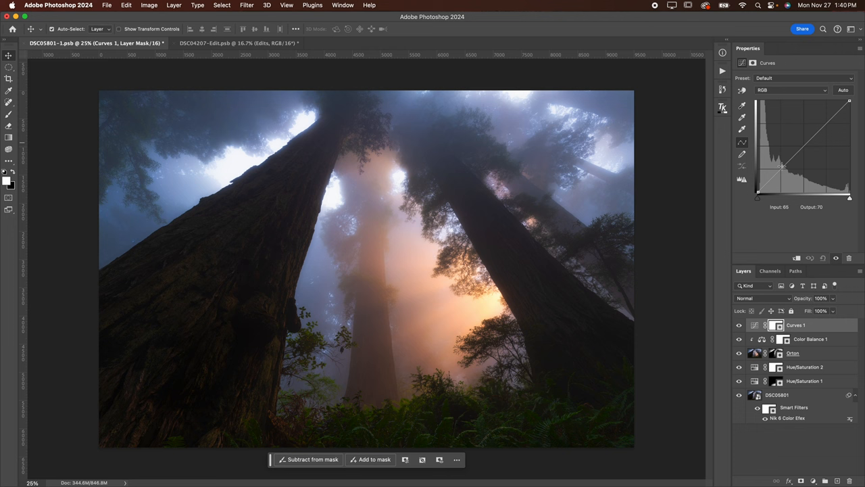
# Shape Curves 1 into an S with darker shadows and the white point lowered to about 244
pyautogui.moveTo(781, 167); pyautogui.dragTo(778, 175)
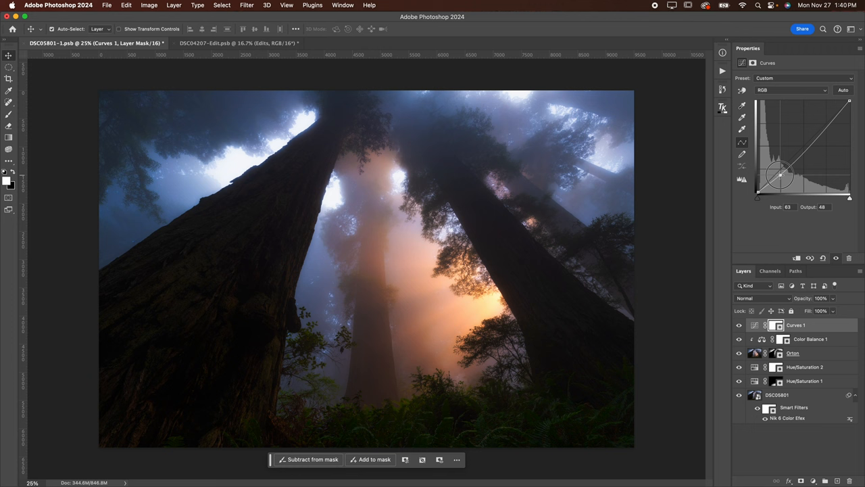
pyautogui.moveTo(778, 173); pyautogui.dragTo(827, 115)
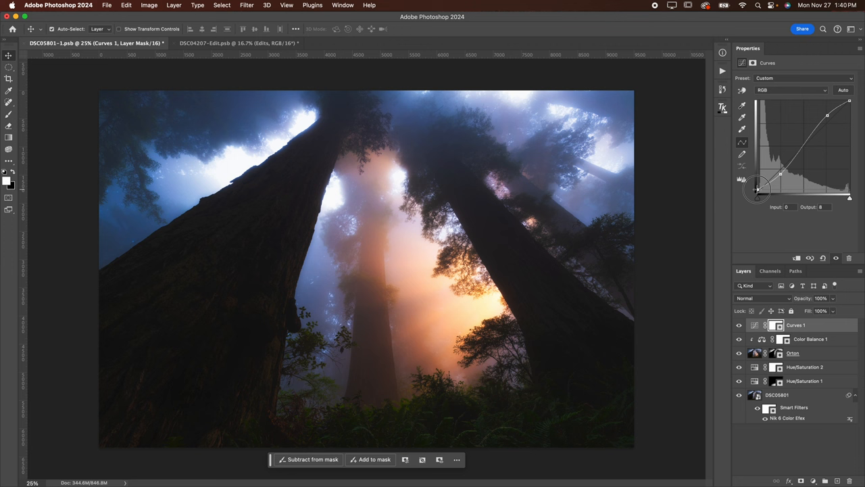
pyautogui.moveTo(827, 115); pyautogui.dragTo(849, 103)
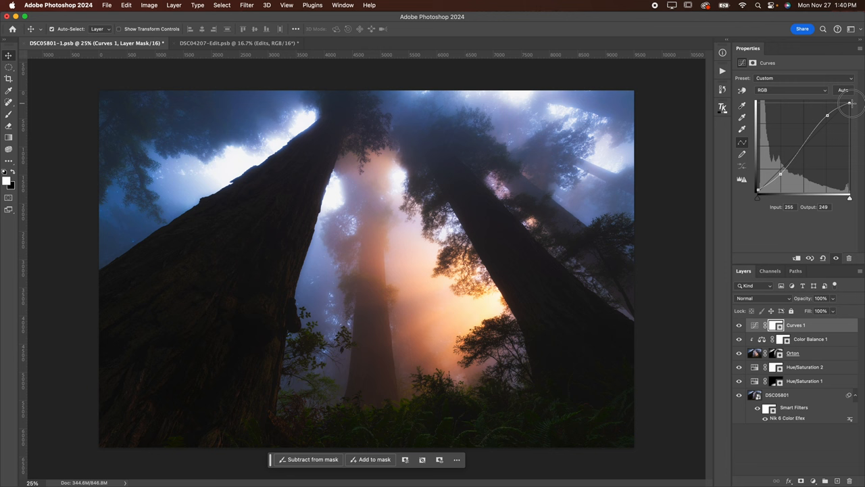
pyautogui.moveTo(849, 102); pyautogui.dragTo(848, 102)
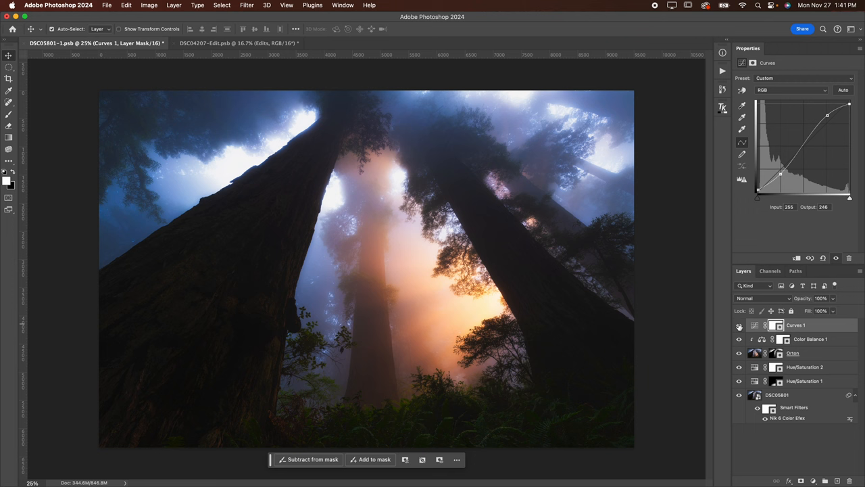
pyautogui.click(738, 324)
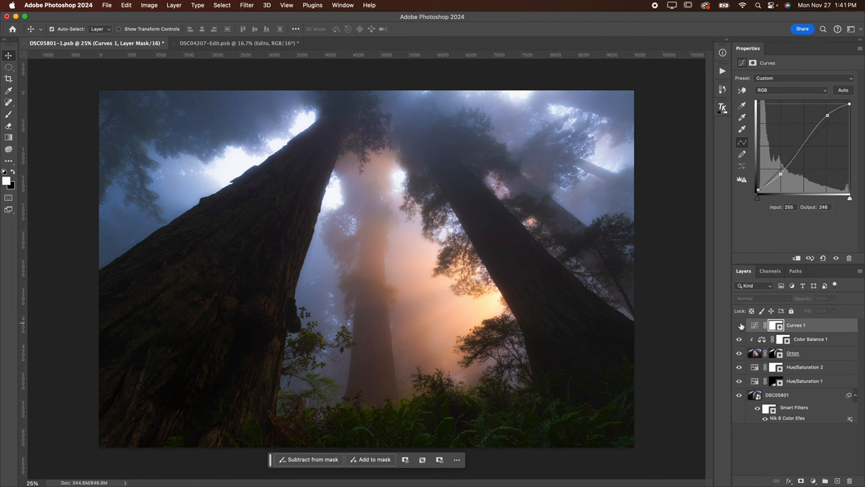
pyautogui.click(738, 325)
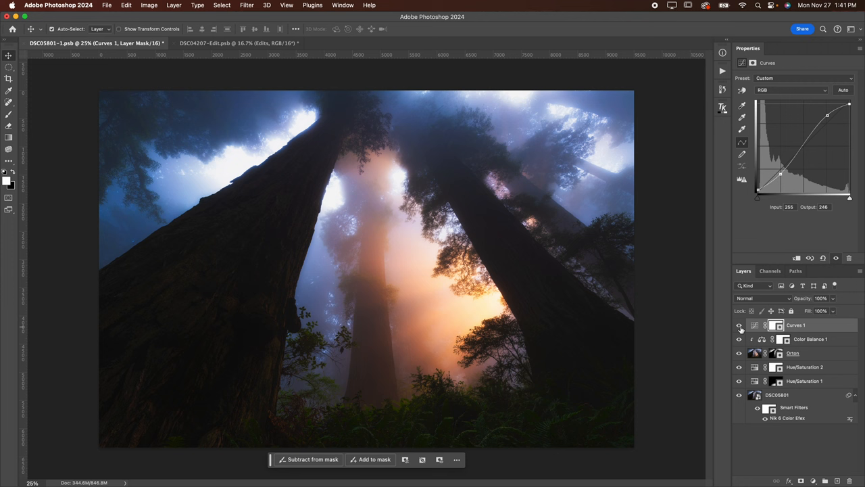
pyautogui.click(738, 324)
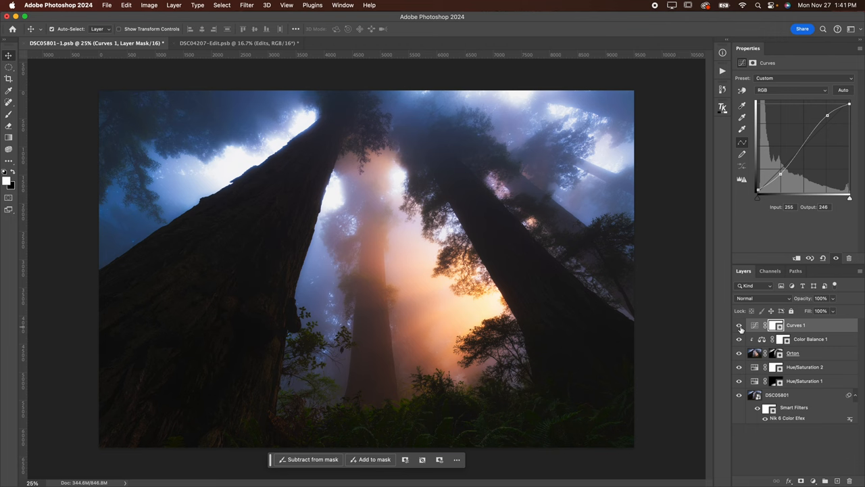
pyautogui.click(237, 42)
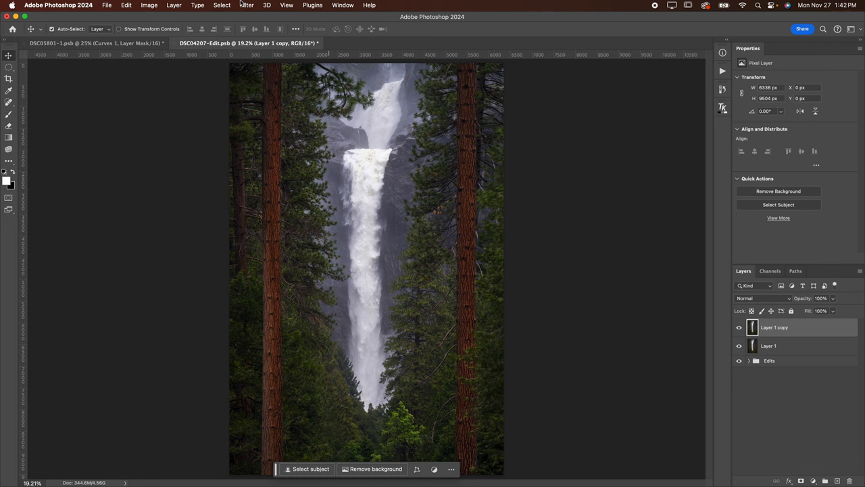
# Sharpen the waterfall's copied layer with Unsharp Mask amount 80, radius 40, threshold 0
pyautogui.click(246, 5)
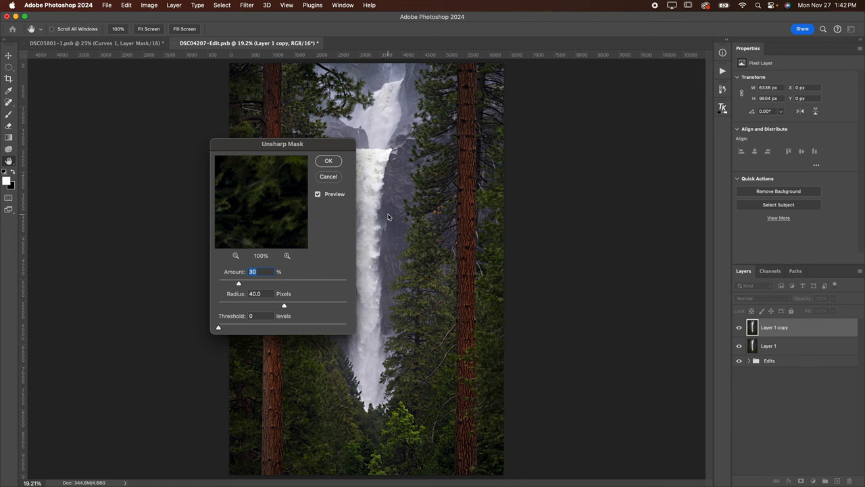
pyautogui.moveTo(327, 168)
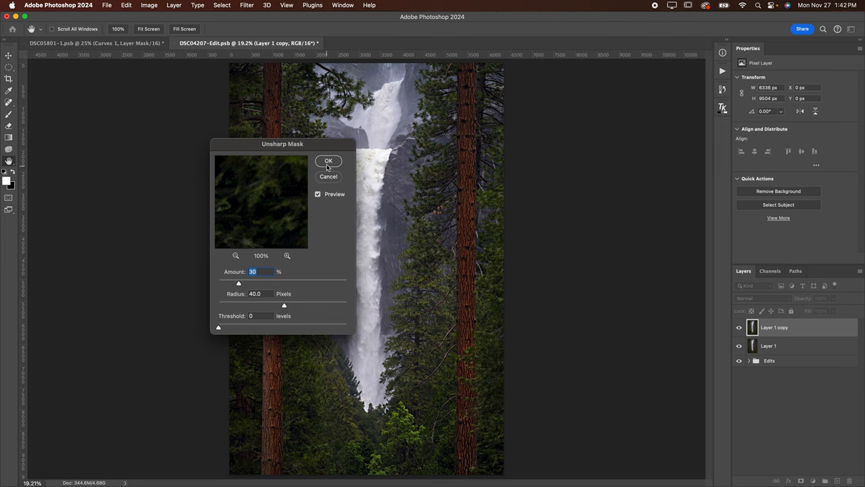
pyautogui.click(328, 161)
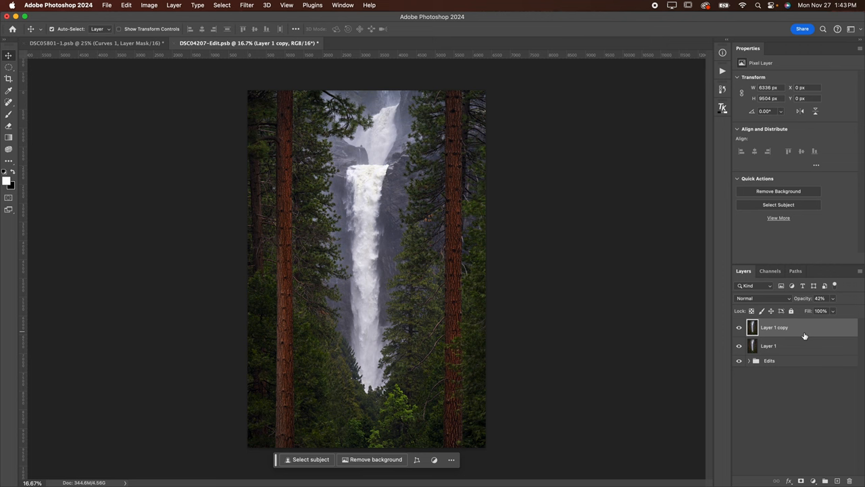
# Reduce the sharpened Layer 1 copy to 40% opacity and toggle it to compare
pyautogui.click(738, 327)
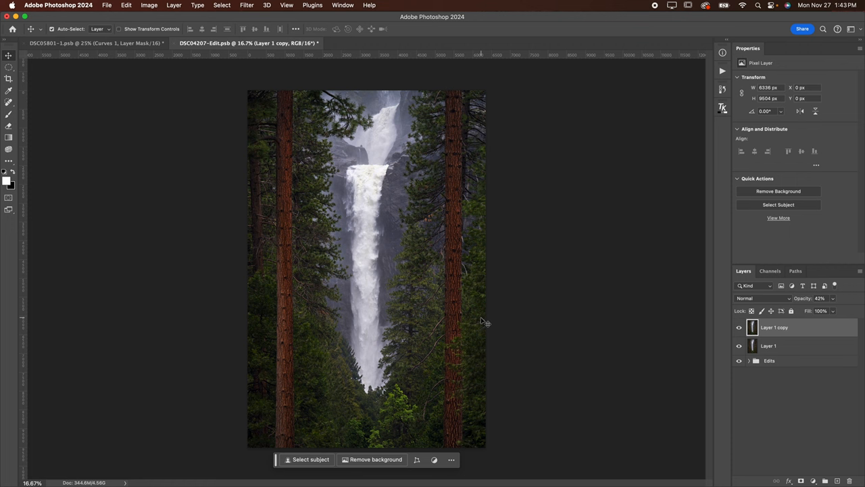
pyautogui.moveTo(372, 205)
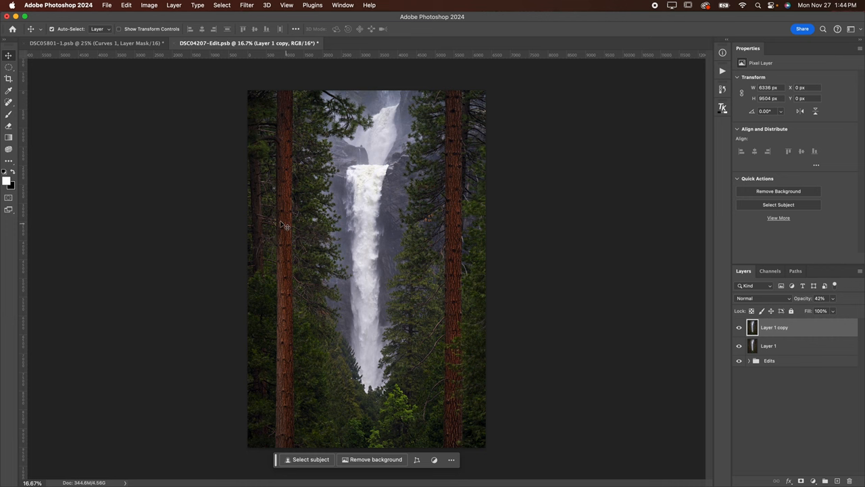
# Select the waterfall's Midtones via Color Range covering the 70–130 range
pyautogui.click(221, 5)
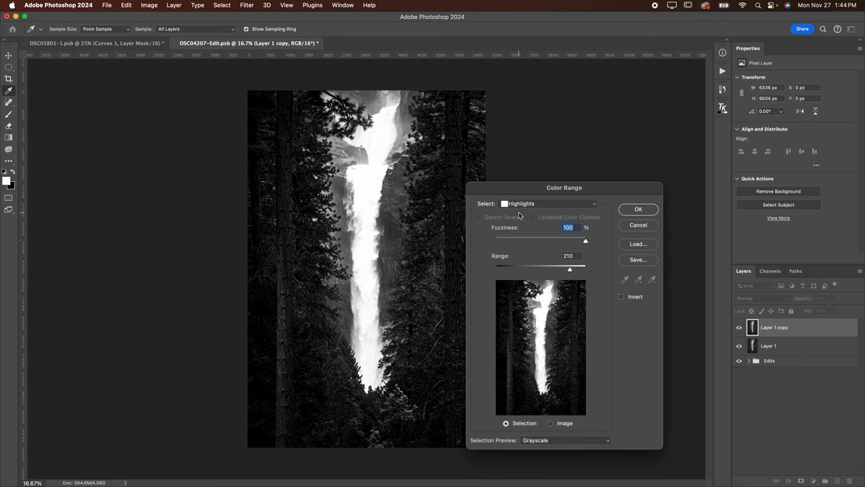
pyautogui.click(549, 202)
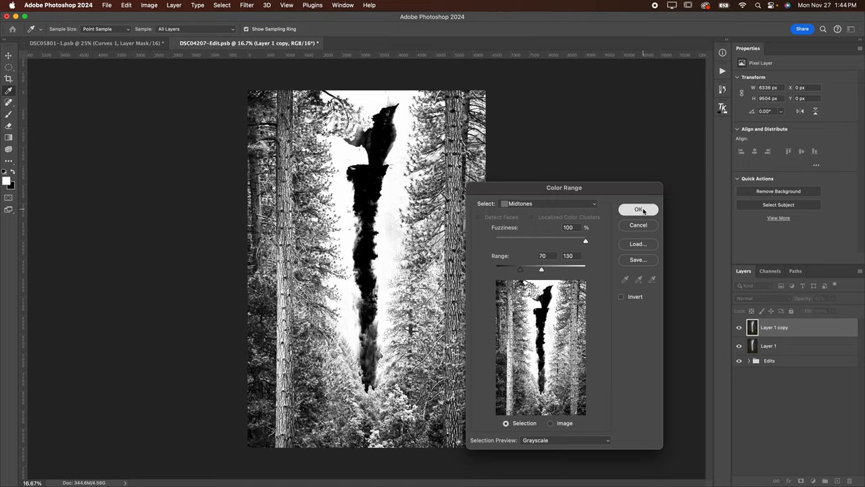
pyautogui.click(638, 208)
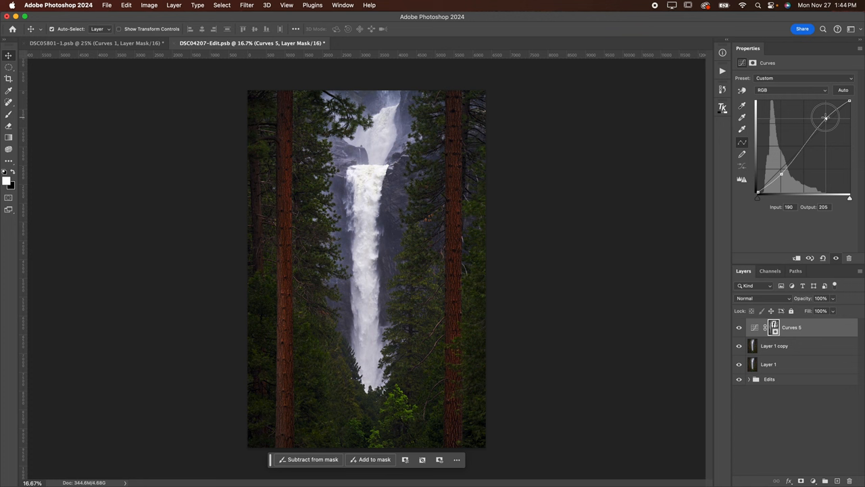
# Lift the upper midtones and darken the lower midtones on the masked Curves layer
pyautogui.moveTo(824, 117); pyautogui.dragTo(777, 176)
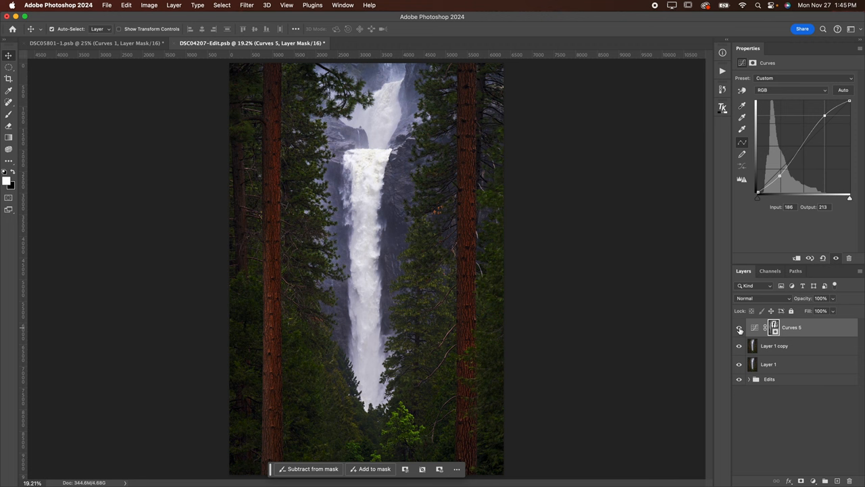
pyautogui.moveTo(825, 115); pyautogui.dragTo(778, 173)
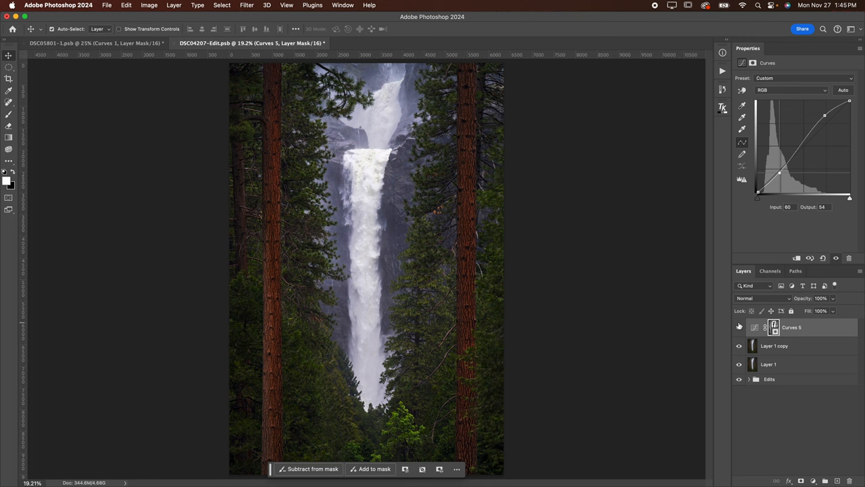